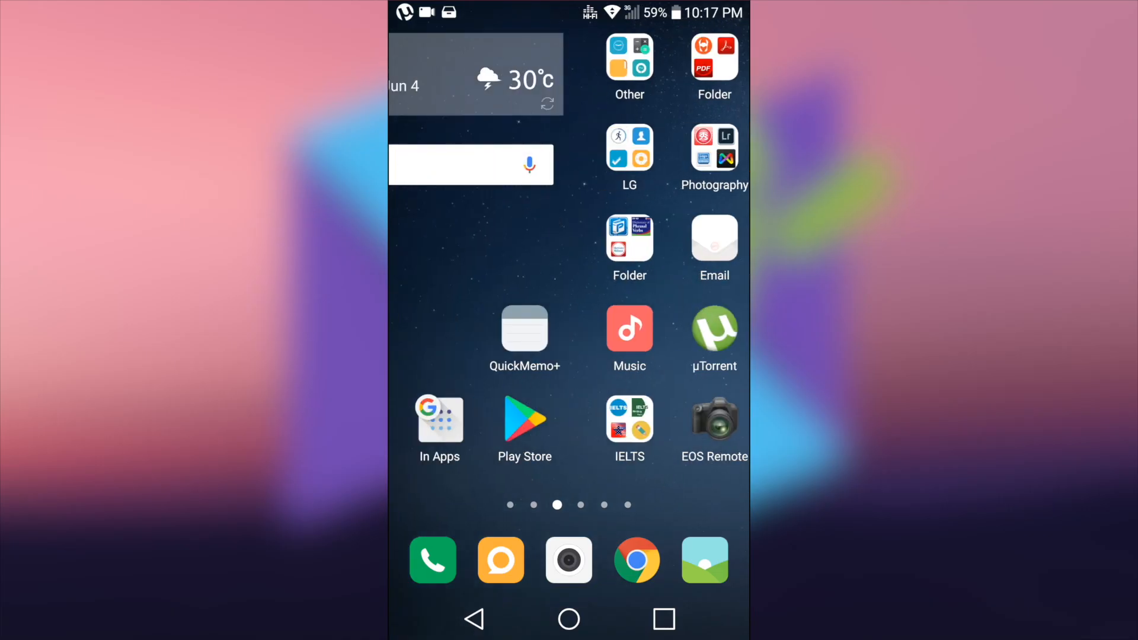
Search the Play Store for 'logolicious' to reach the installed watermark app.
click(524, 428)
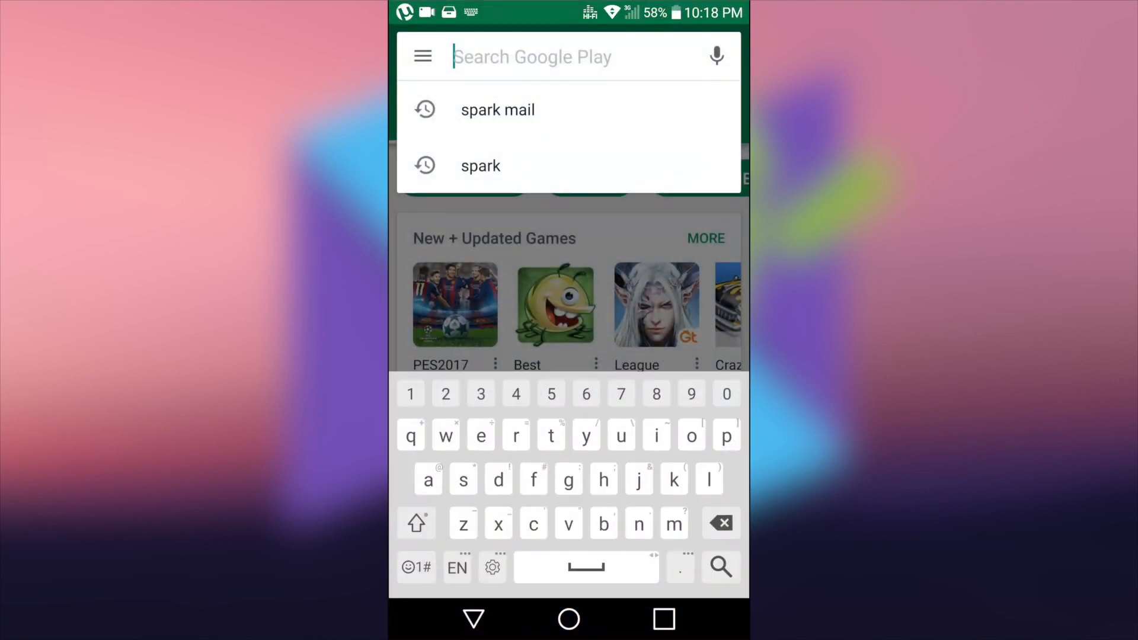
text(logolicious)
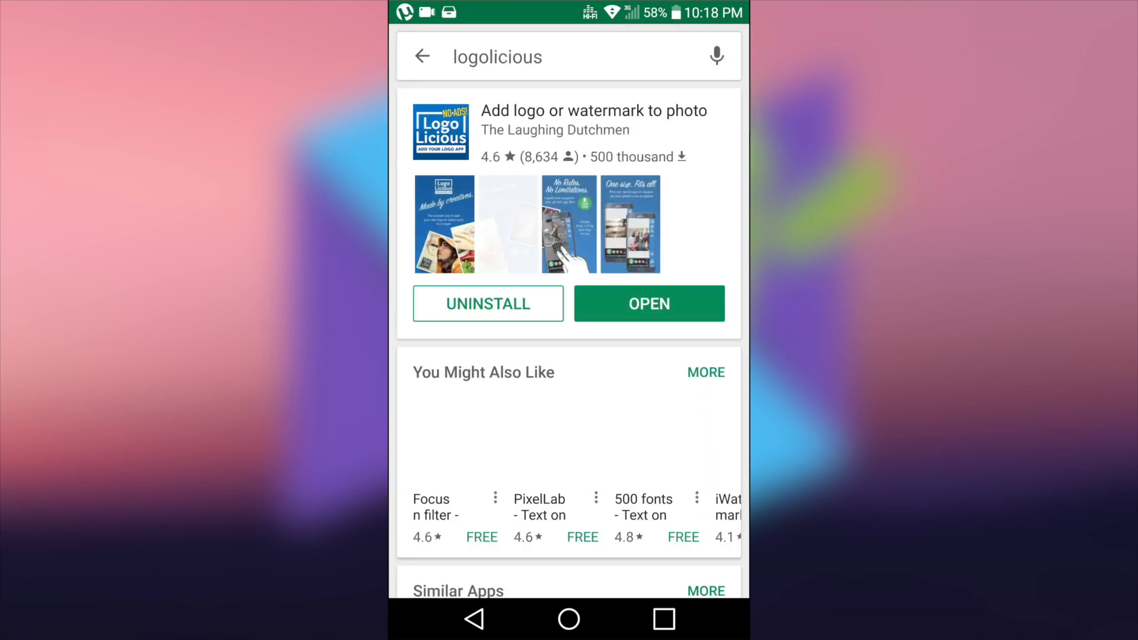
scroll(left, 3)
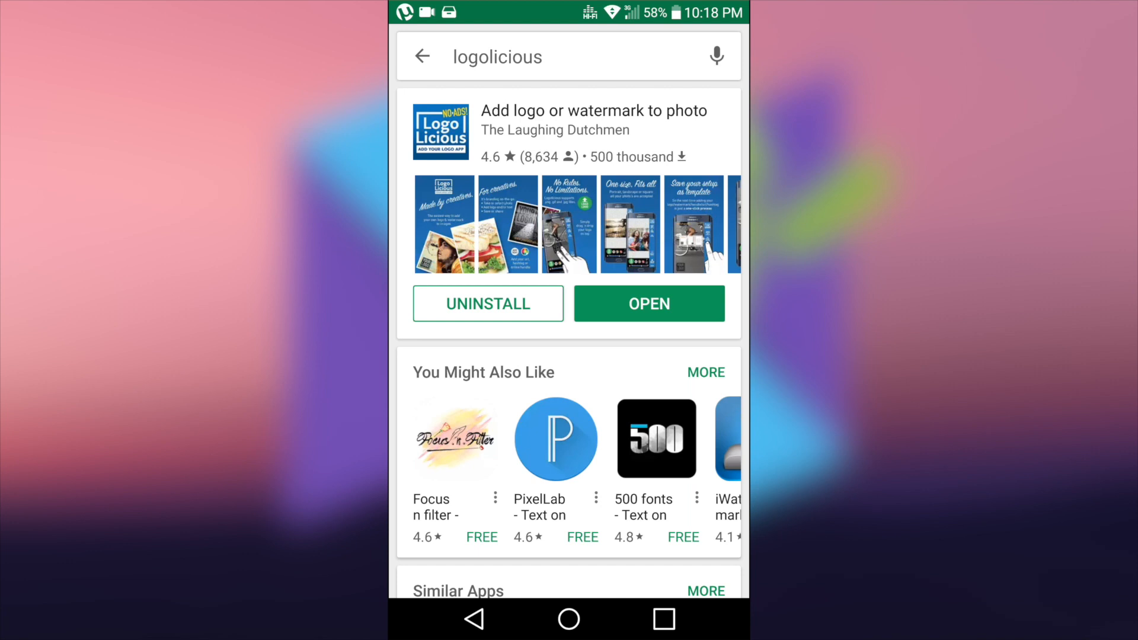
Launch Logolicious and load the yellow-blossom lake photo from Gallery with a landscape crop.
click(647, 303)
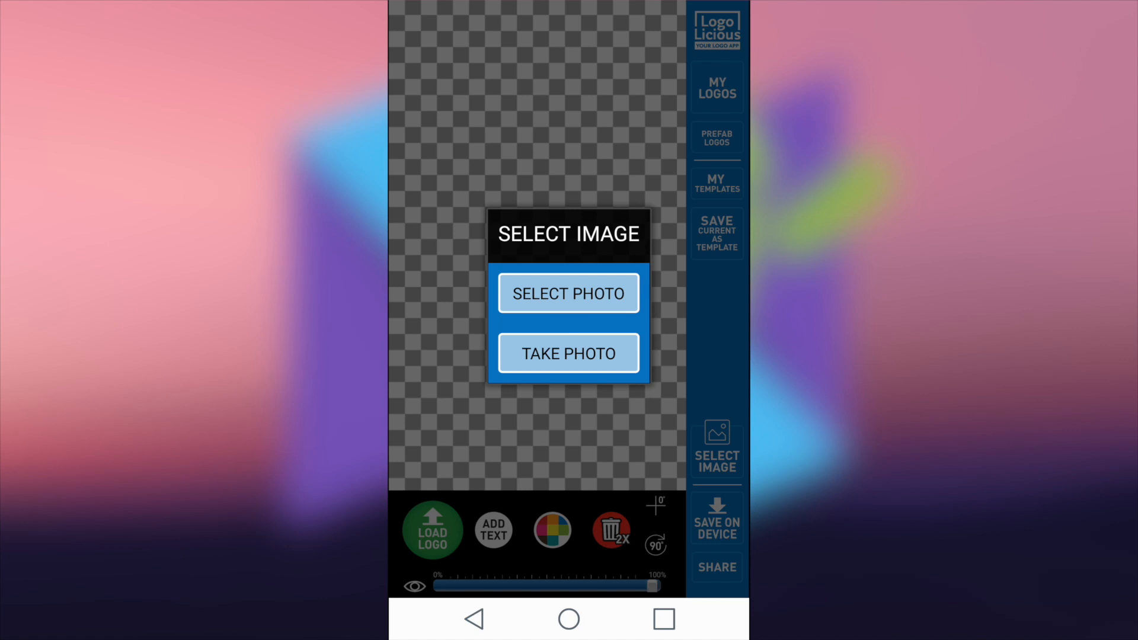
click(568, 294)
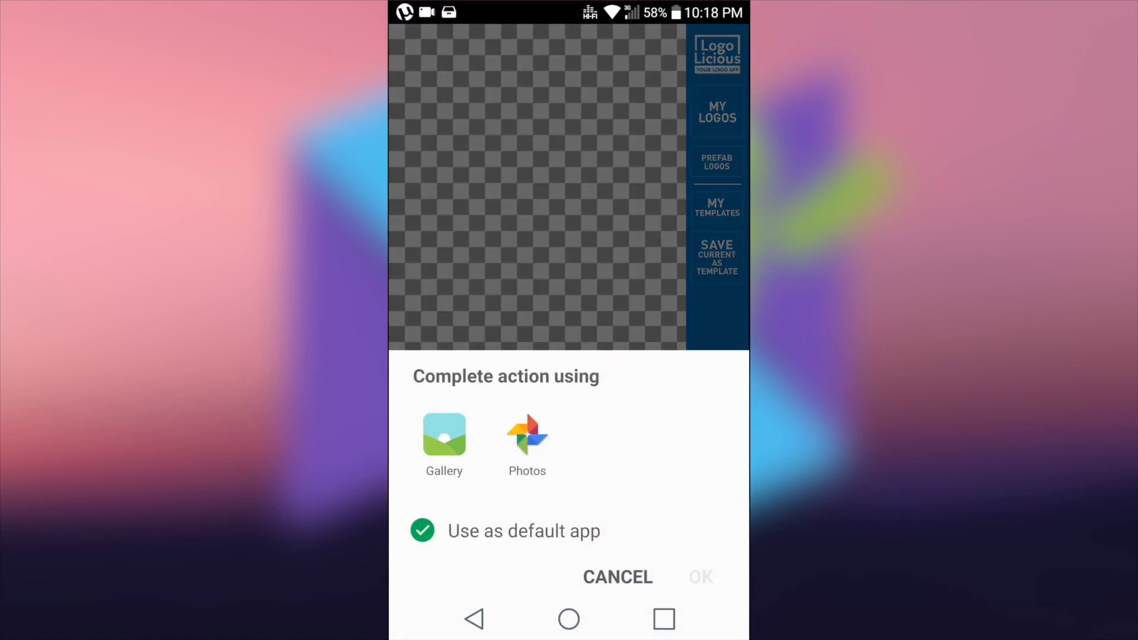
click(444, 436)
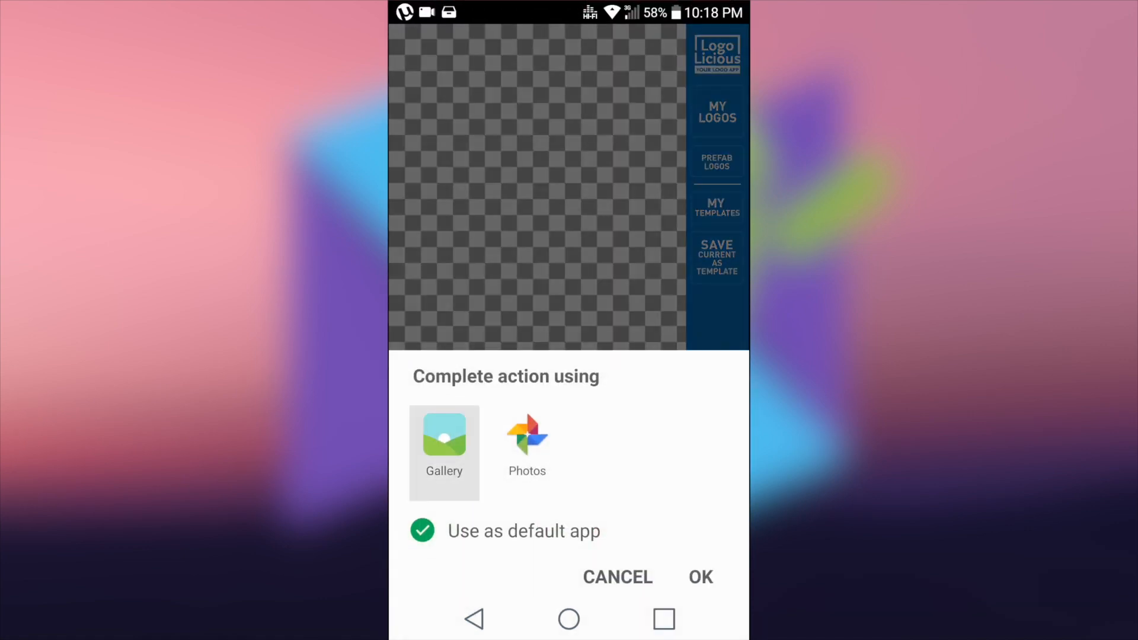
click(444, 450)
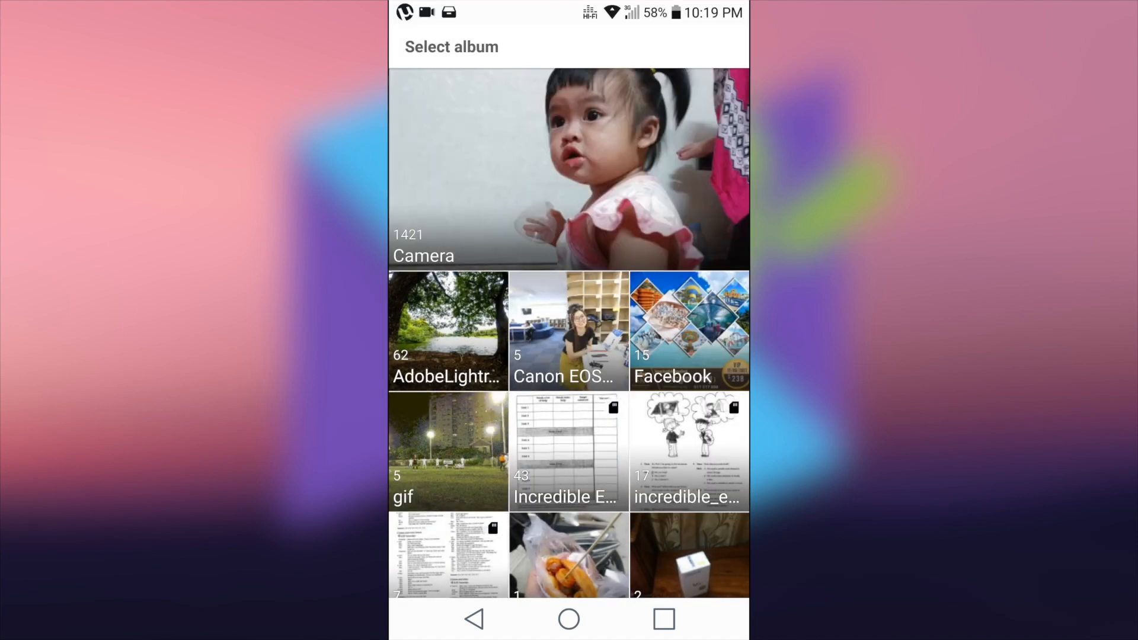
click(447, 330)
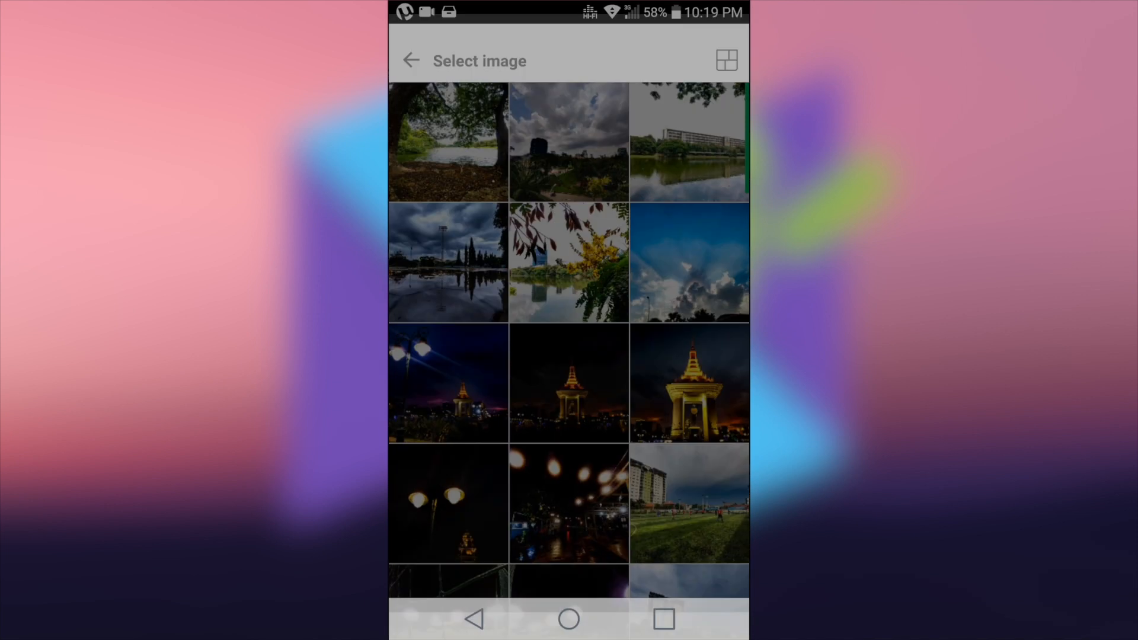
click(569, 263)
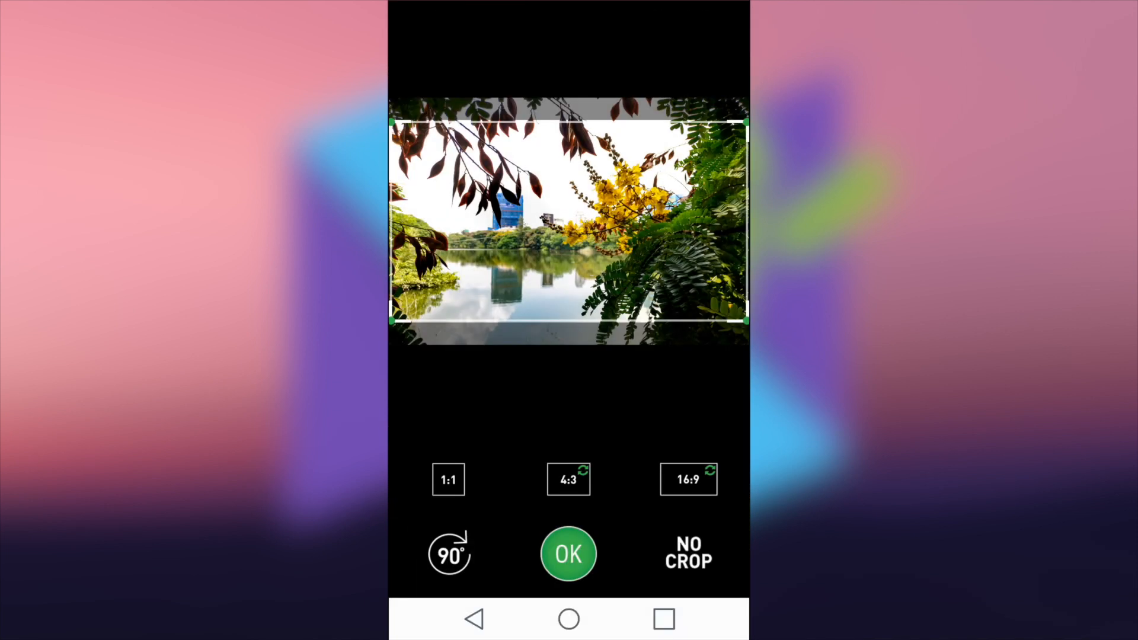
click(569, 553)
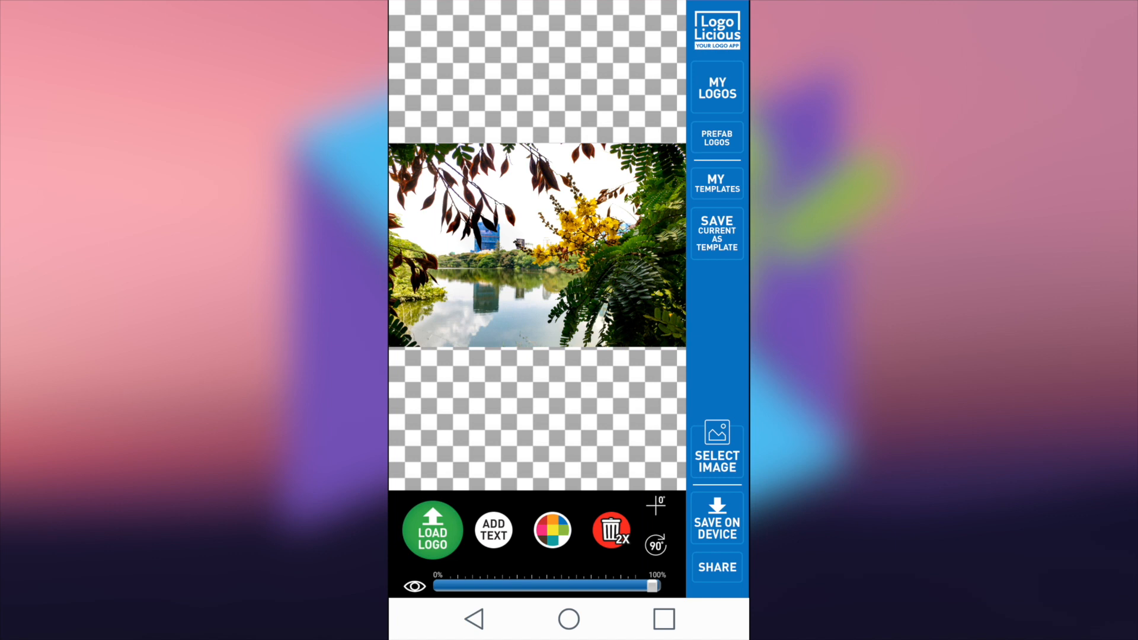
Load the camera logo onto the lake photo and bring up the saving options.
click(715, 446)
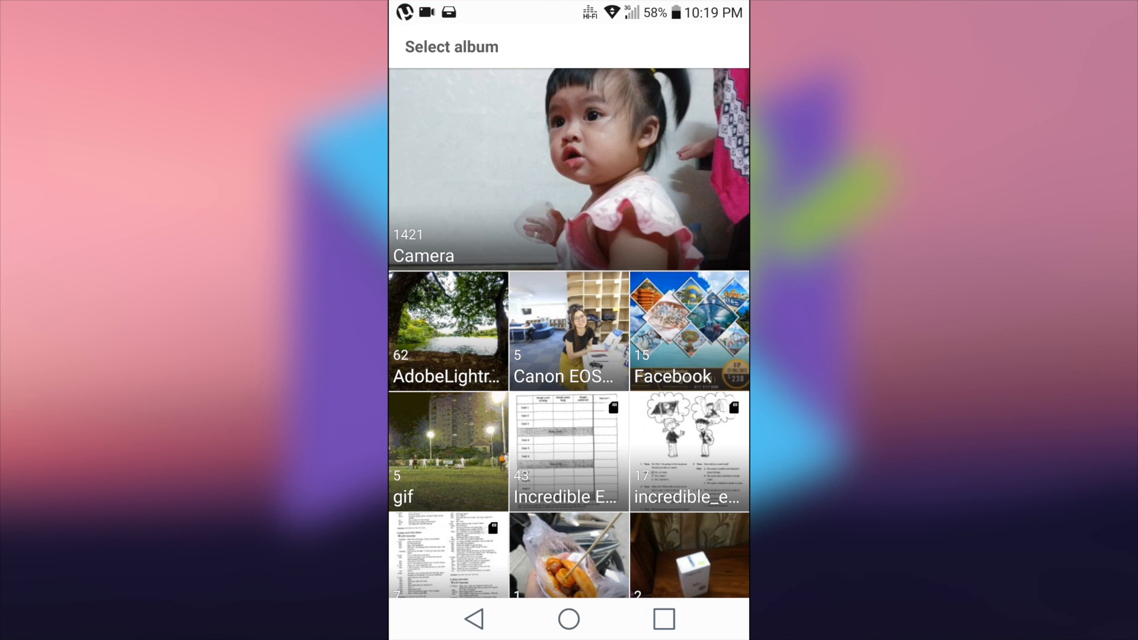
scroll(down, 3)
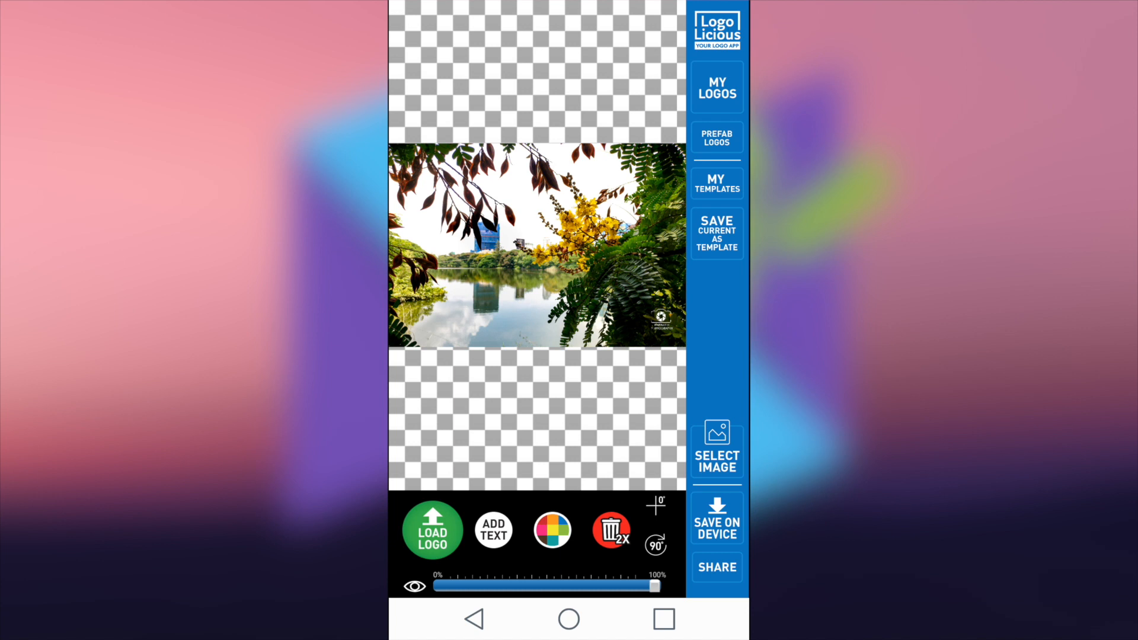
click(717, 518)
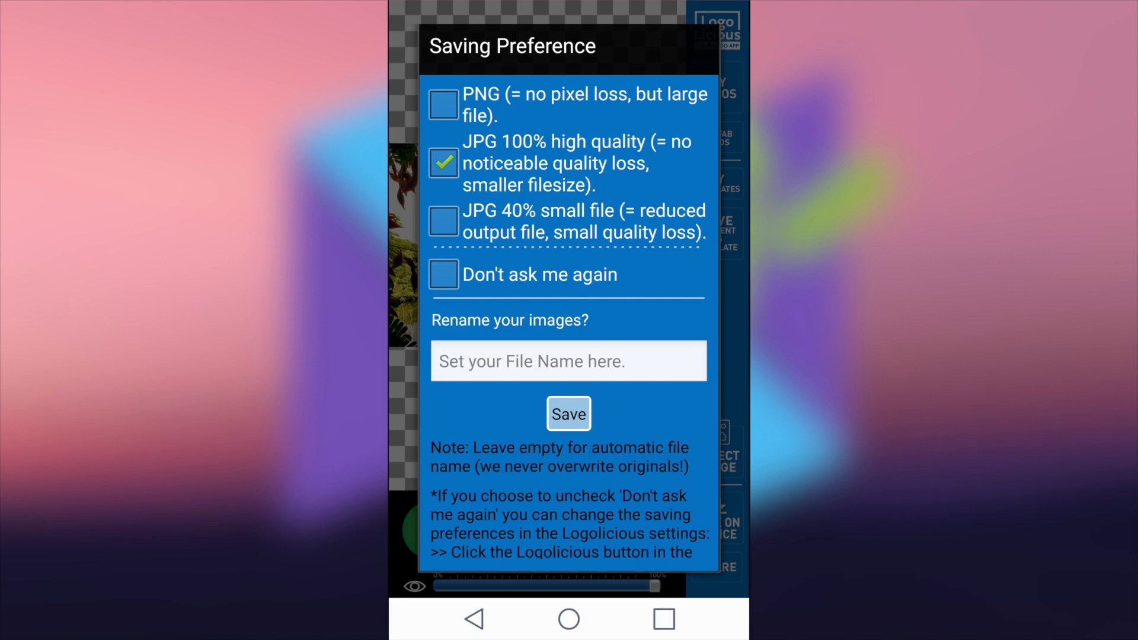
Save the lake photo as a 100% high-quality JPG after briefly selecting PNG.
click(442, 103)
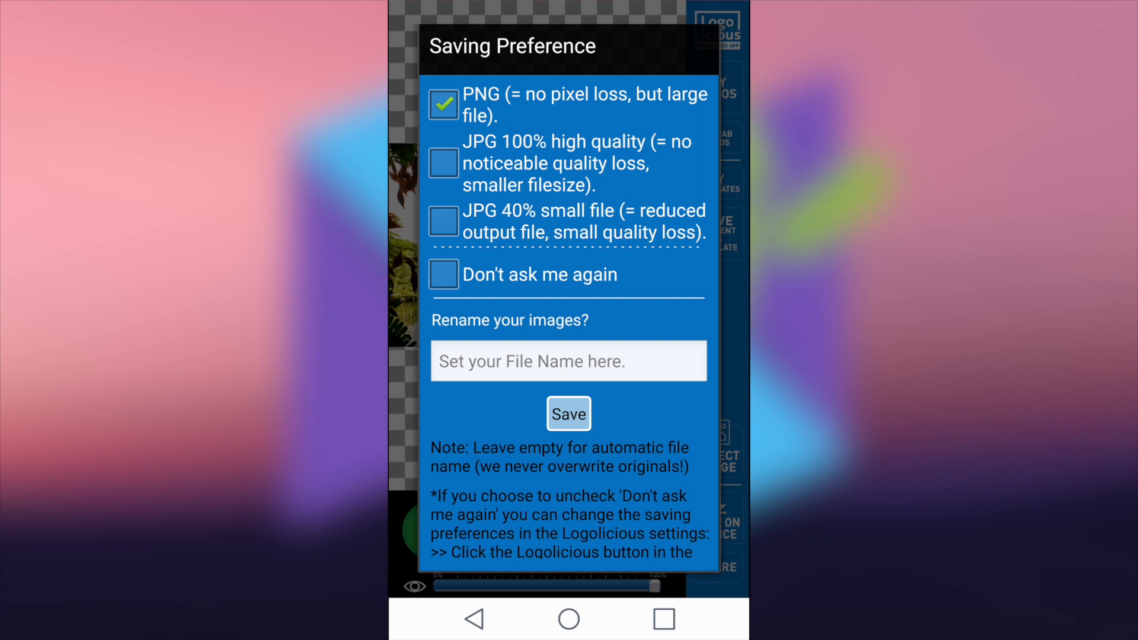
click(443, 162)
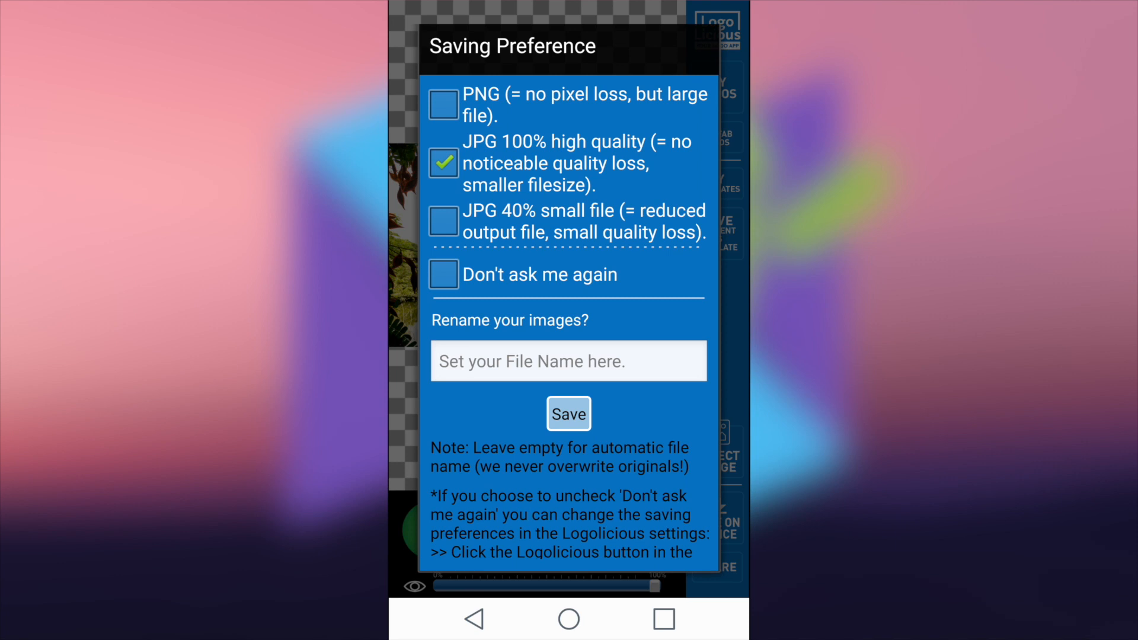
click(569, 413)
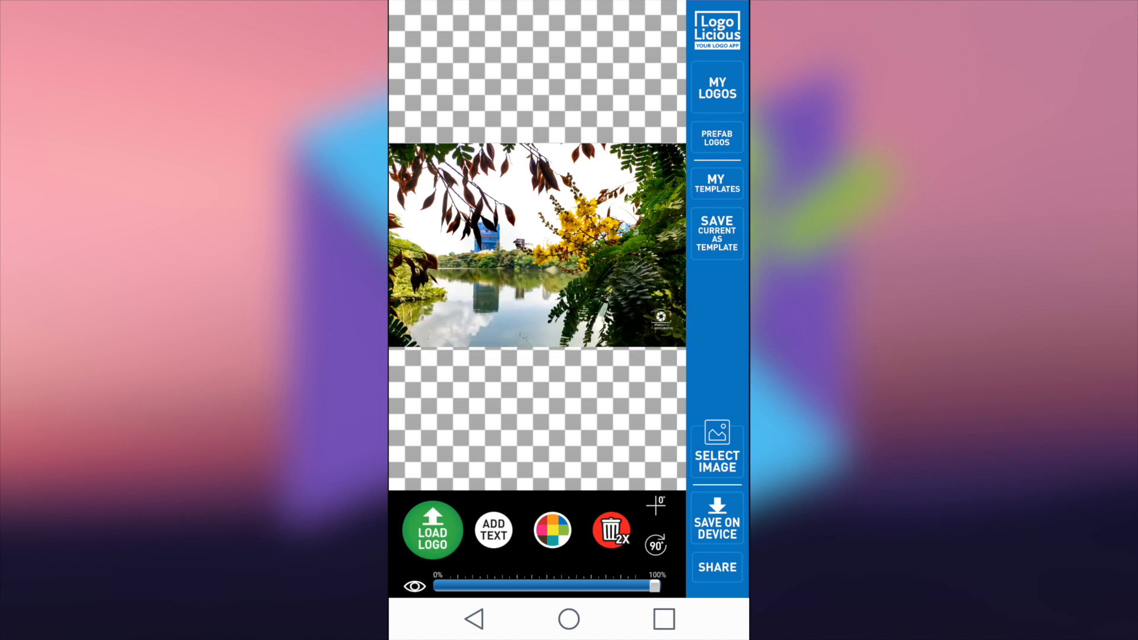
Swap in the stormy puddle photo of the floodlit field with a landscape crop.
click(717, 450)
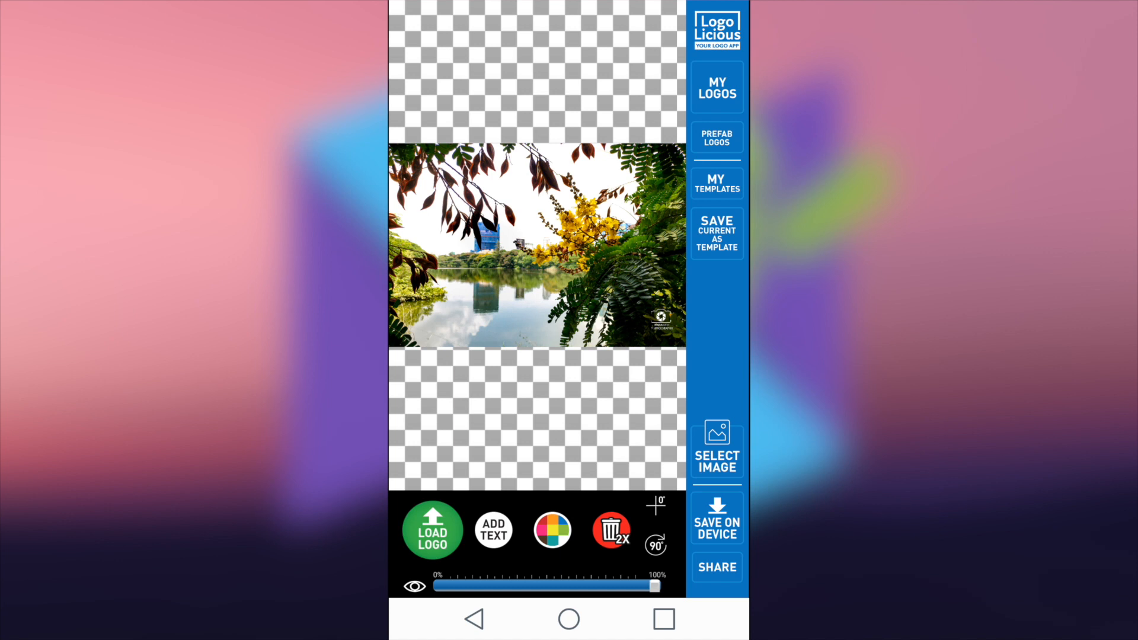
click(715, 445)
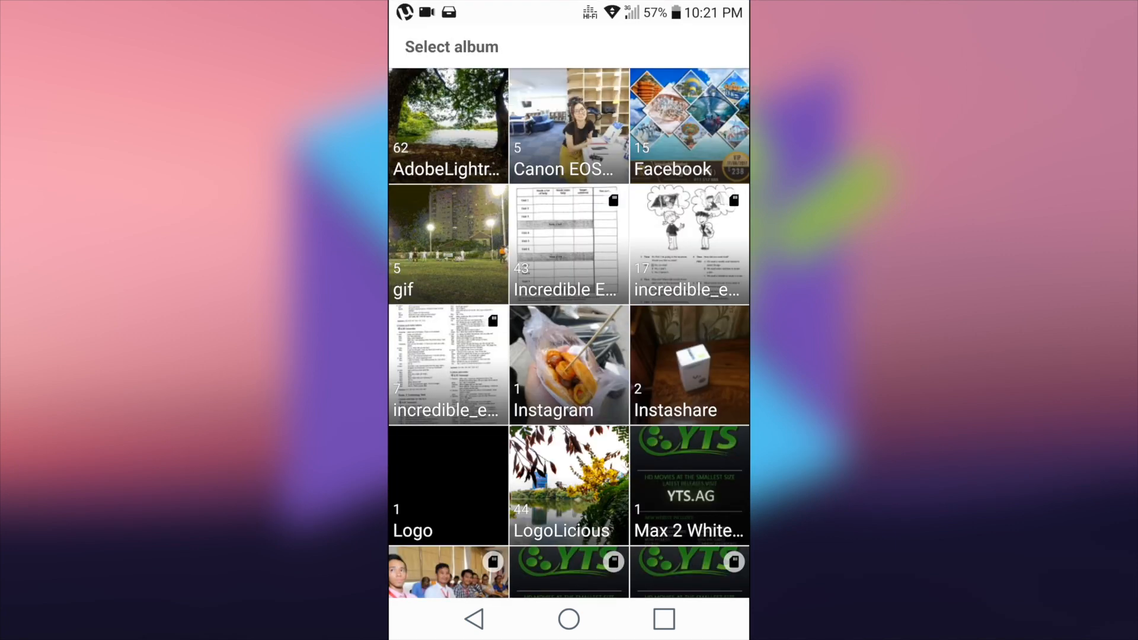
click(447, 125)
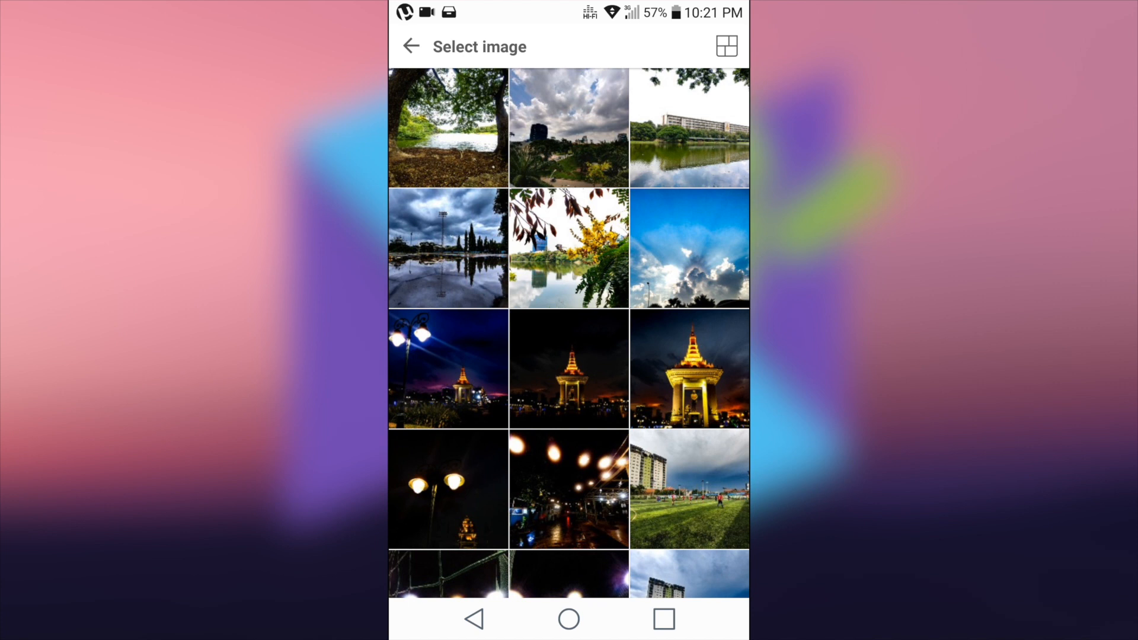
click(447, 249)
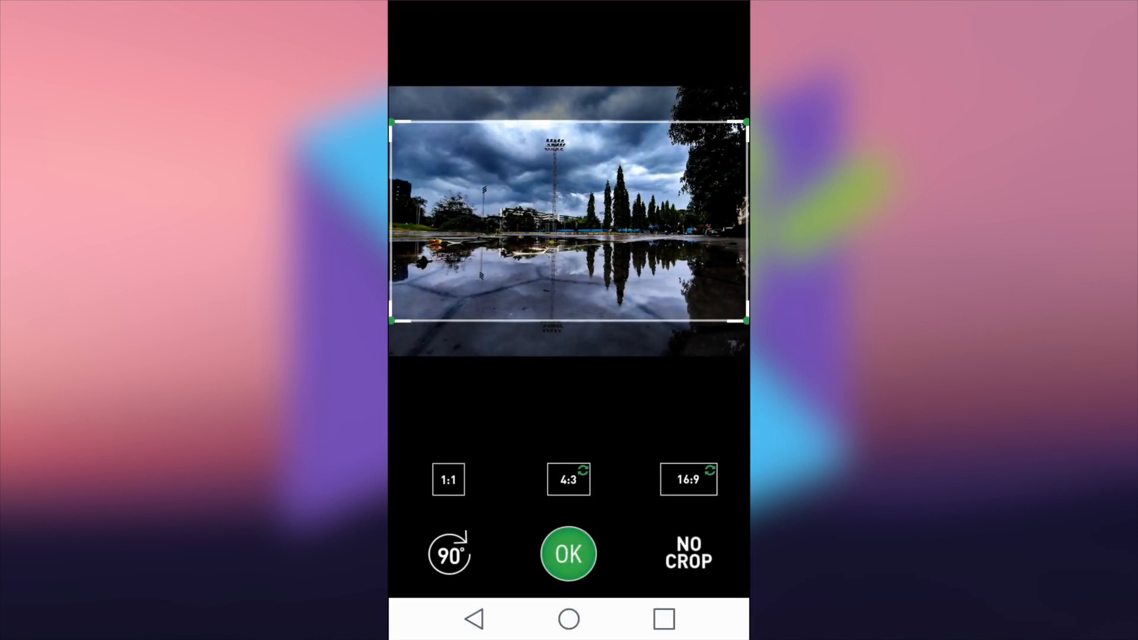
click(568, 554)
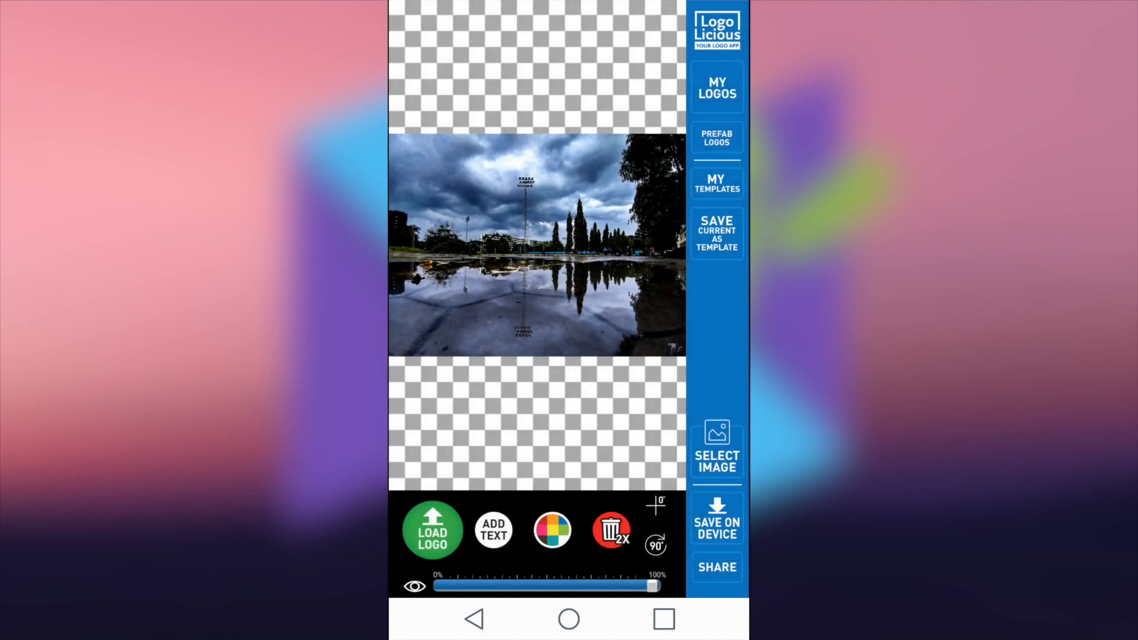
Add the camera logo, drag it to the bottom-left, and save the stormy photo.
click(716, 450)
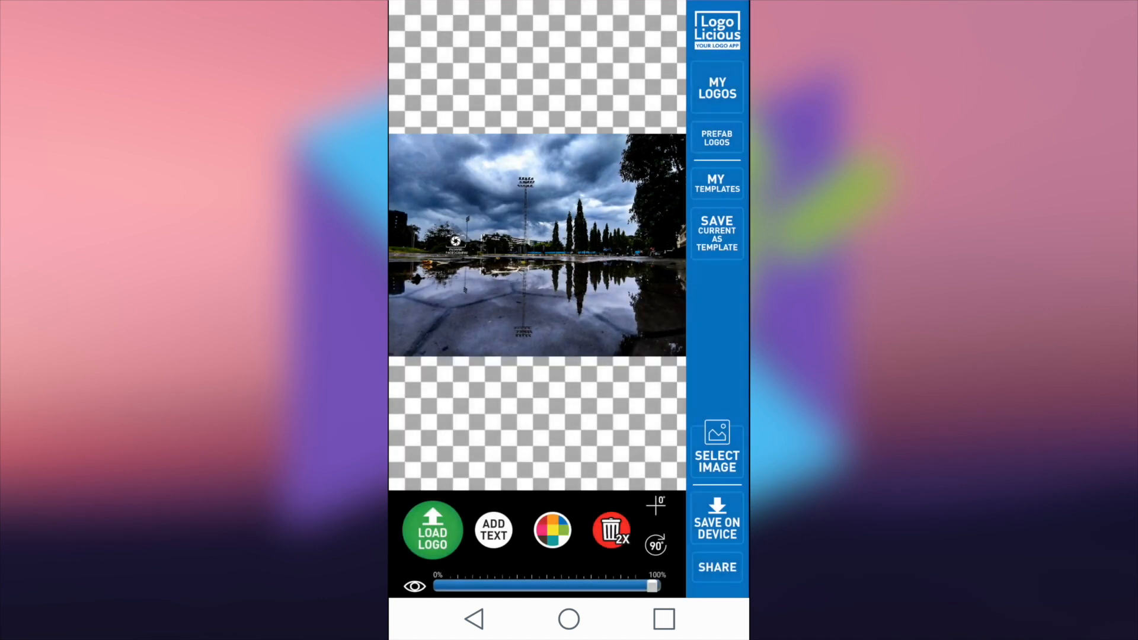
drag(456, 243, 417, 327)
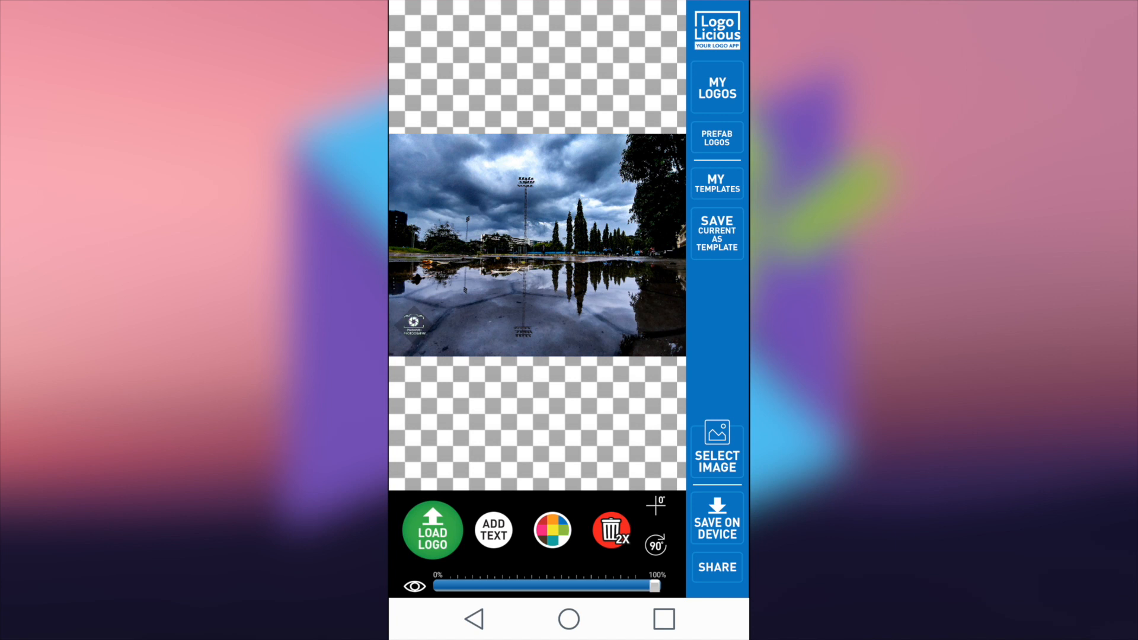
click(716, 519)
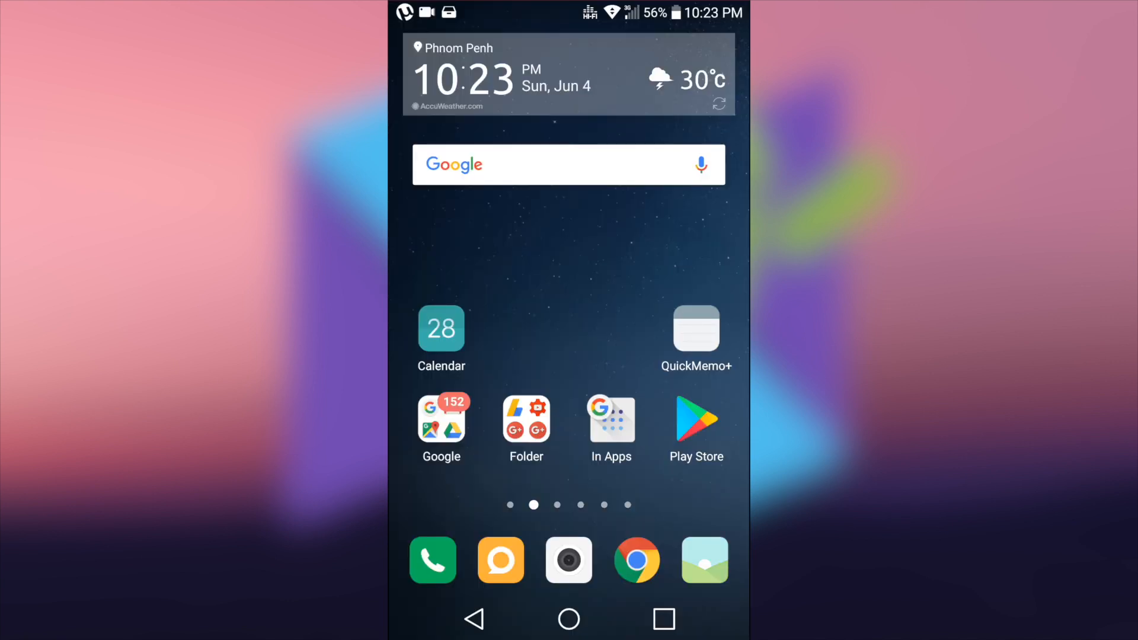
View the cloudy city photo from Gallery's LogoLicious album full screen.
click(704, 560)
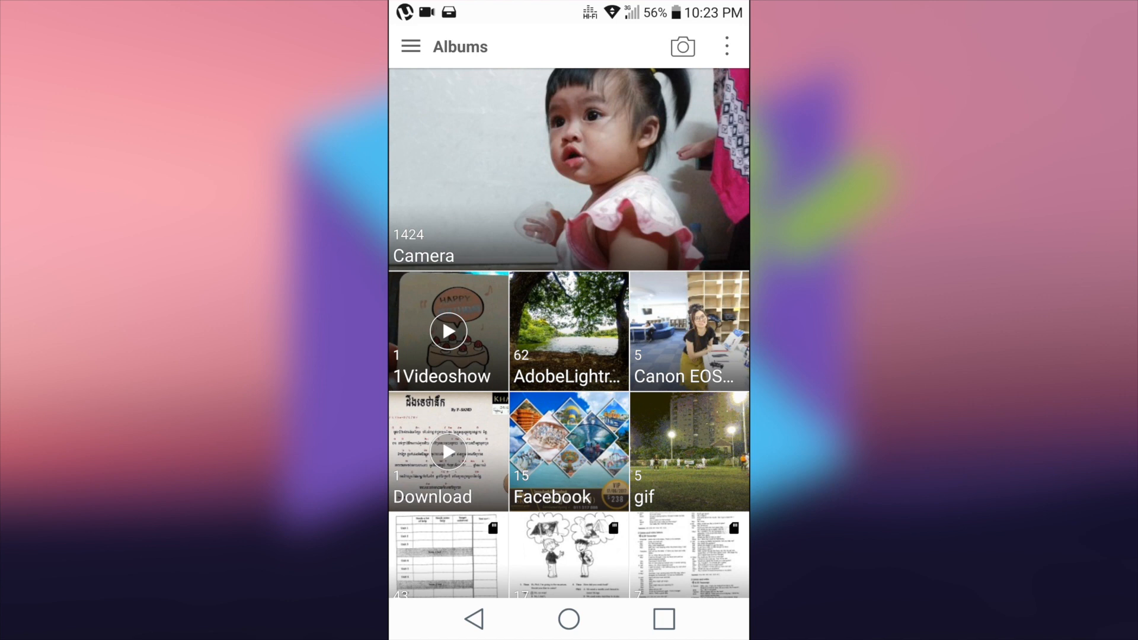
scroll(down, 3)
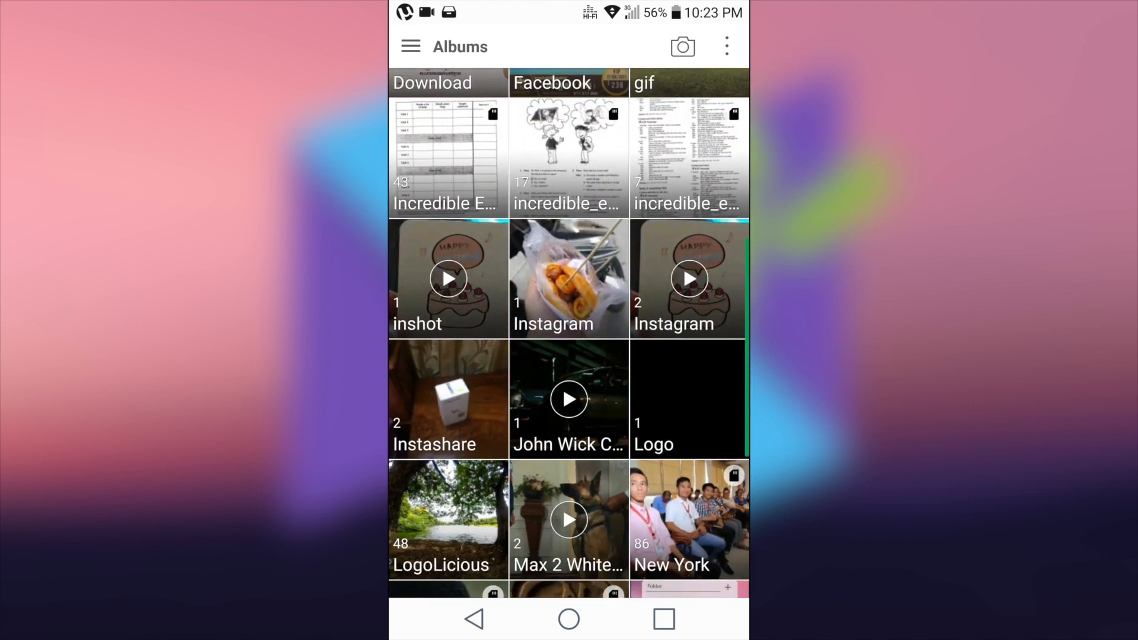
scroll(down, 3)
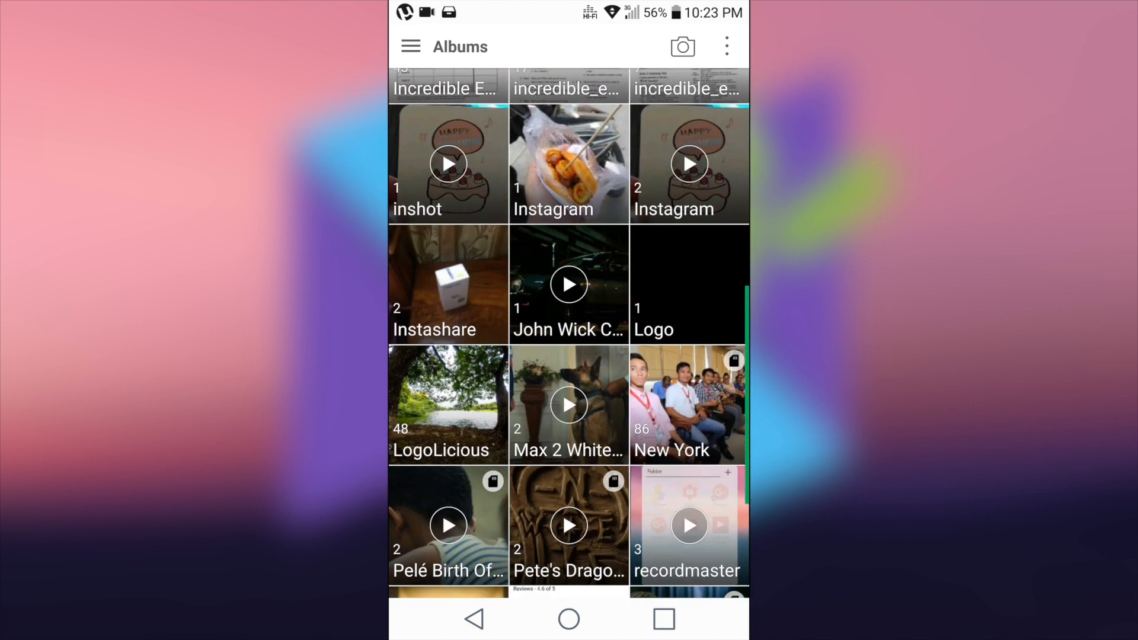
click(447, 404)
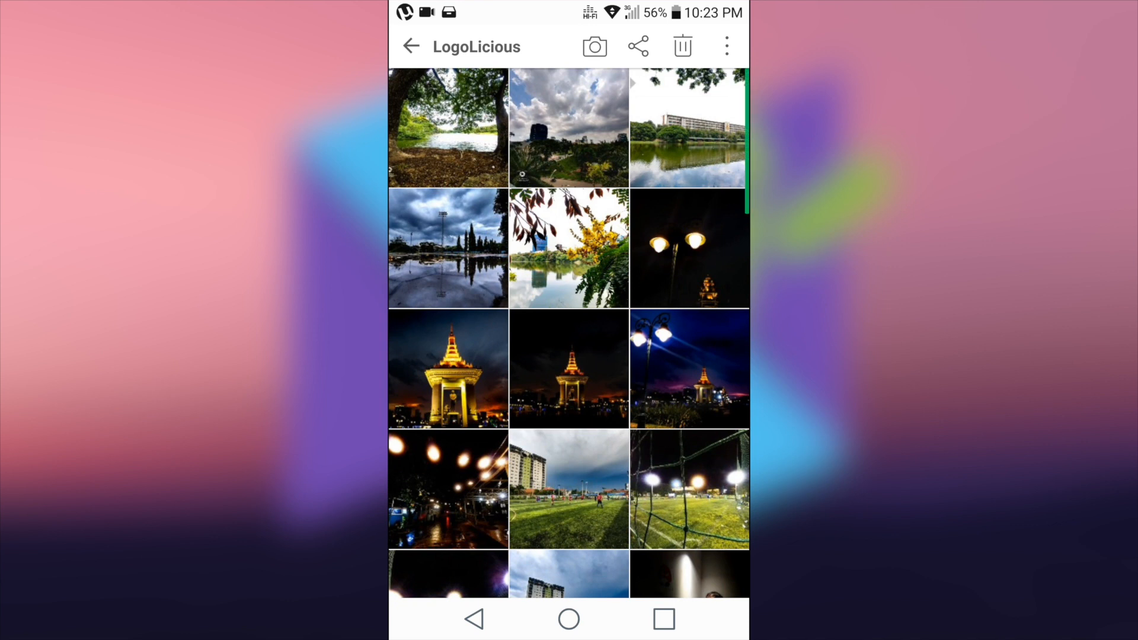
click(569, 128)
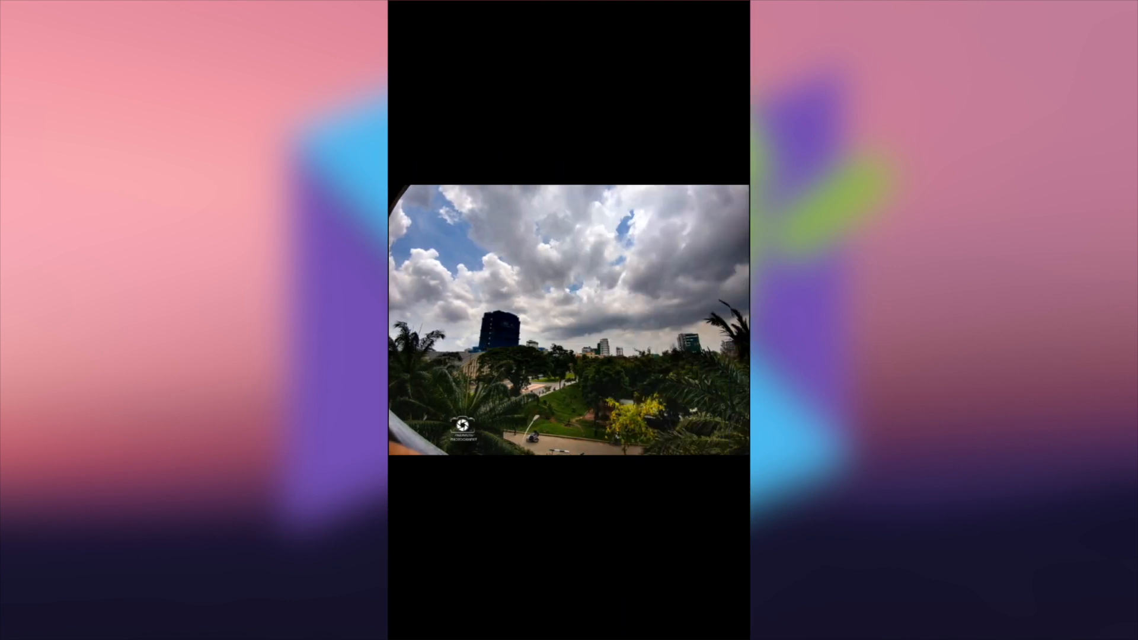